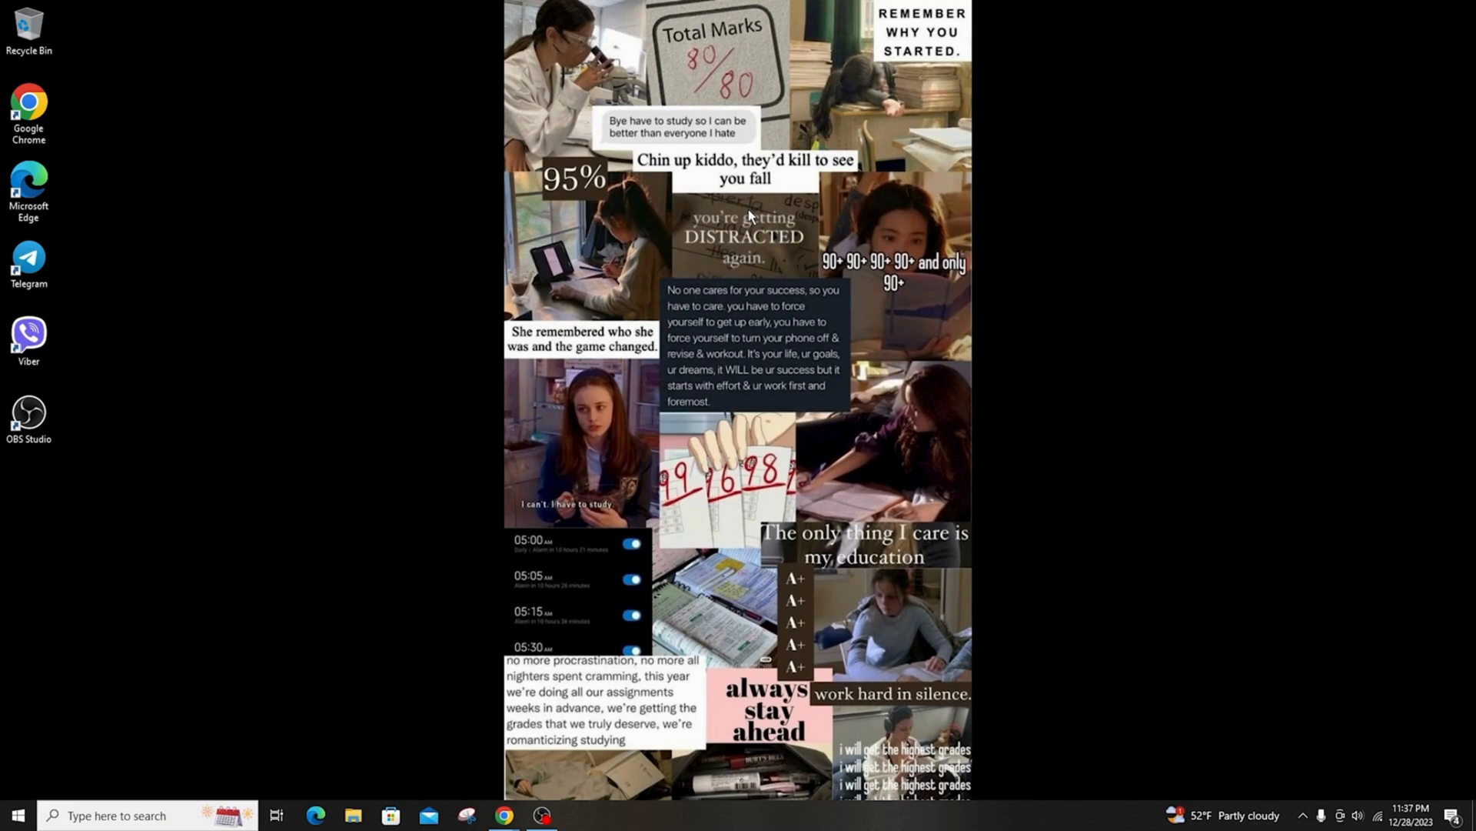
# Navigate Settings > Update & Security > Recovery and restart into Advanced startup
pyautogui.click(15, 815)
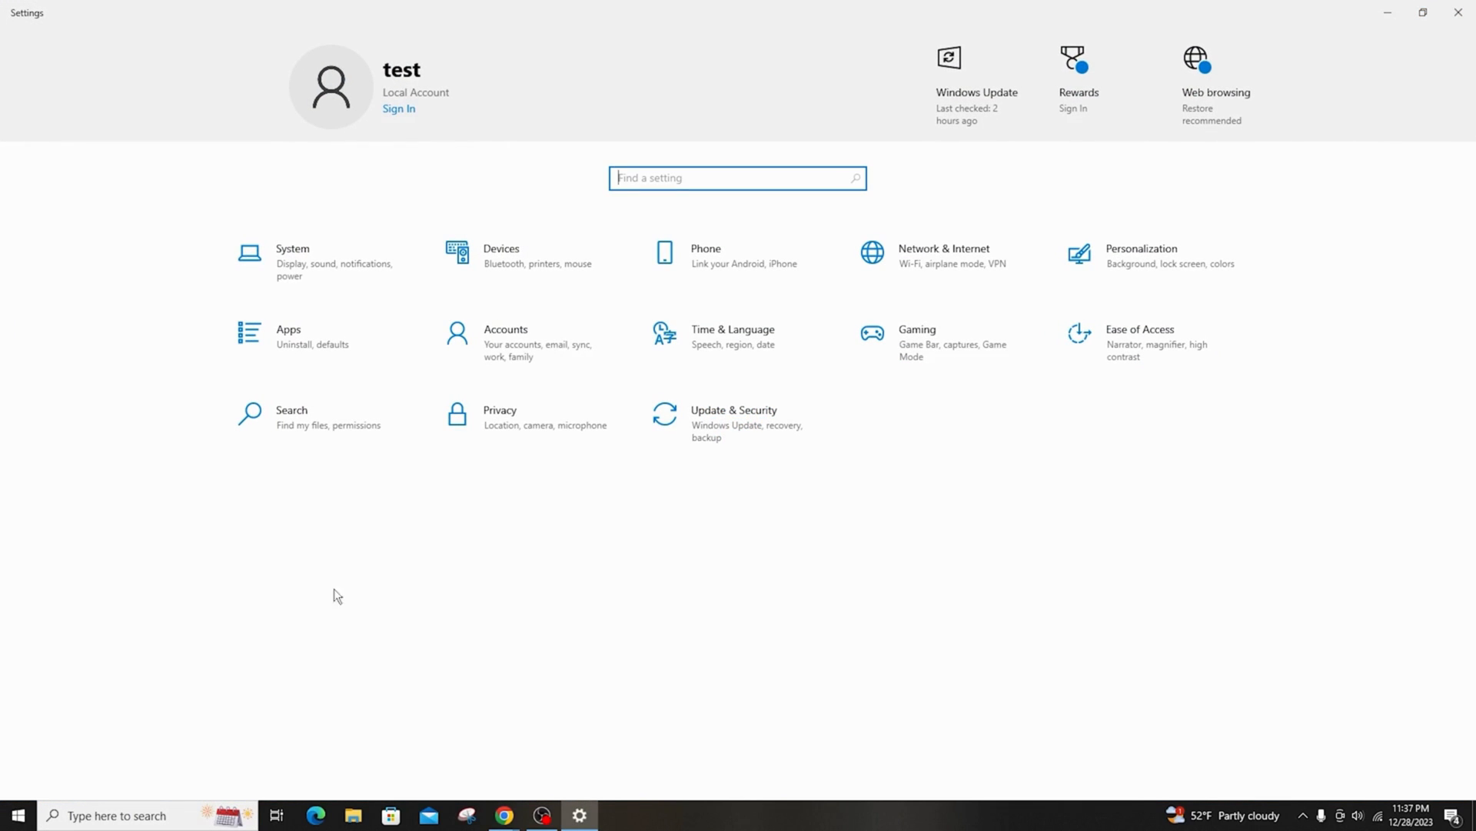
pyautogui.click(733, 409)
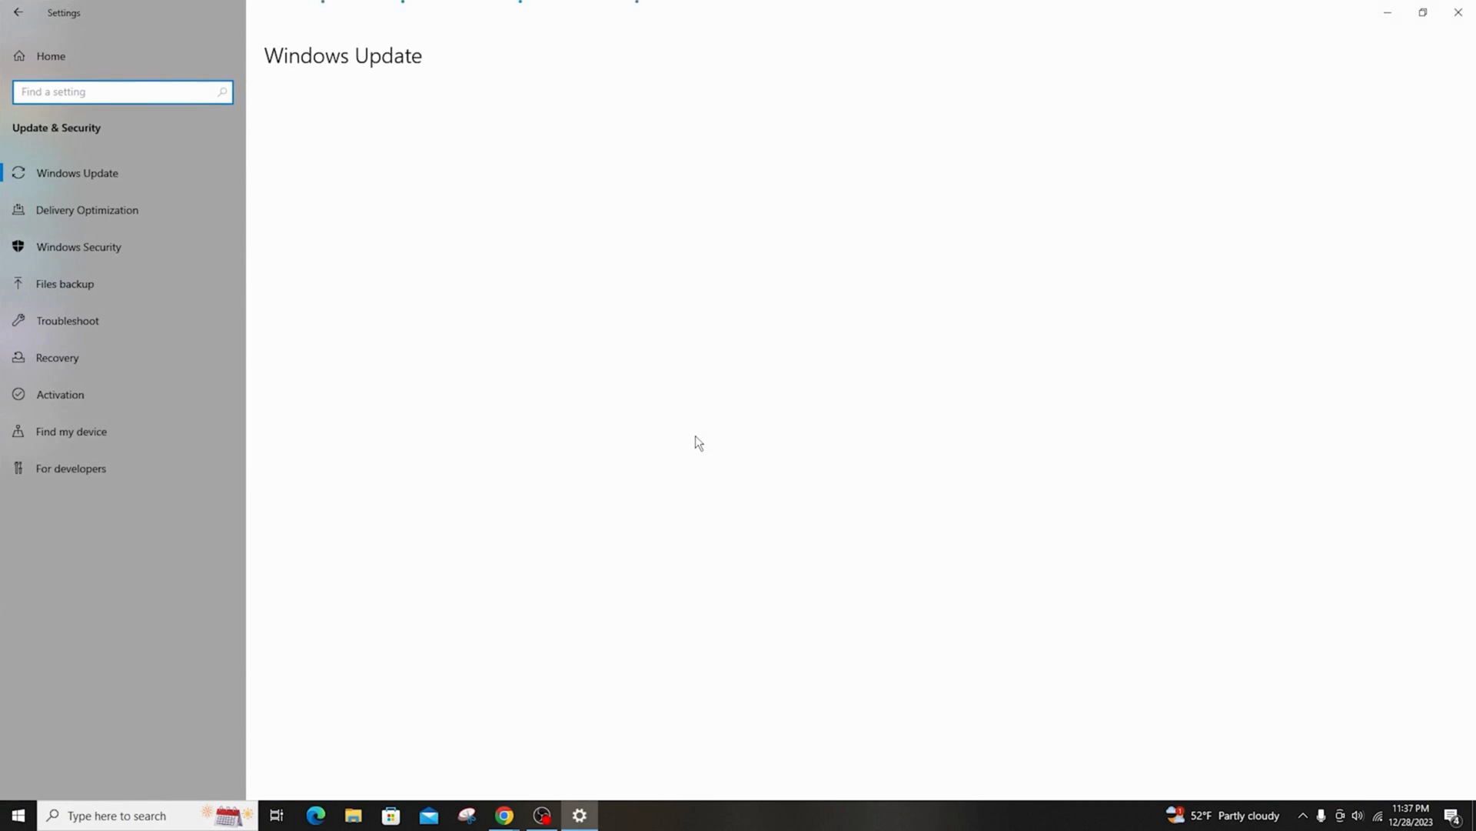
pyautogui.click(57, 357)
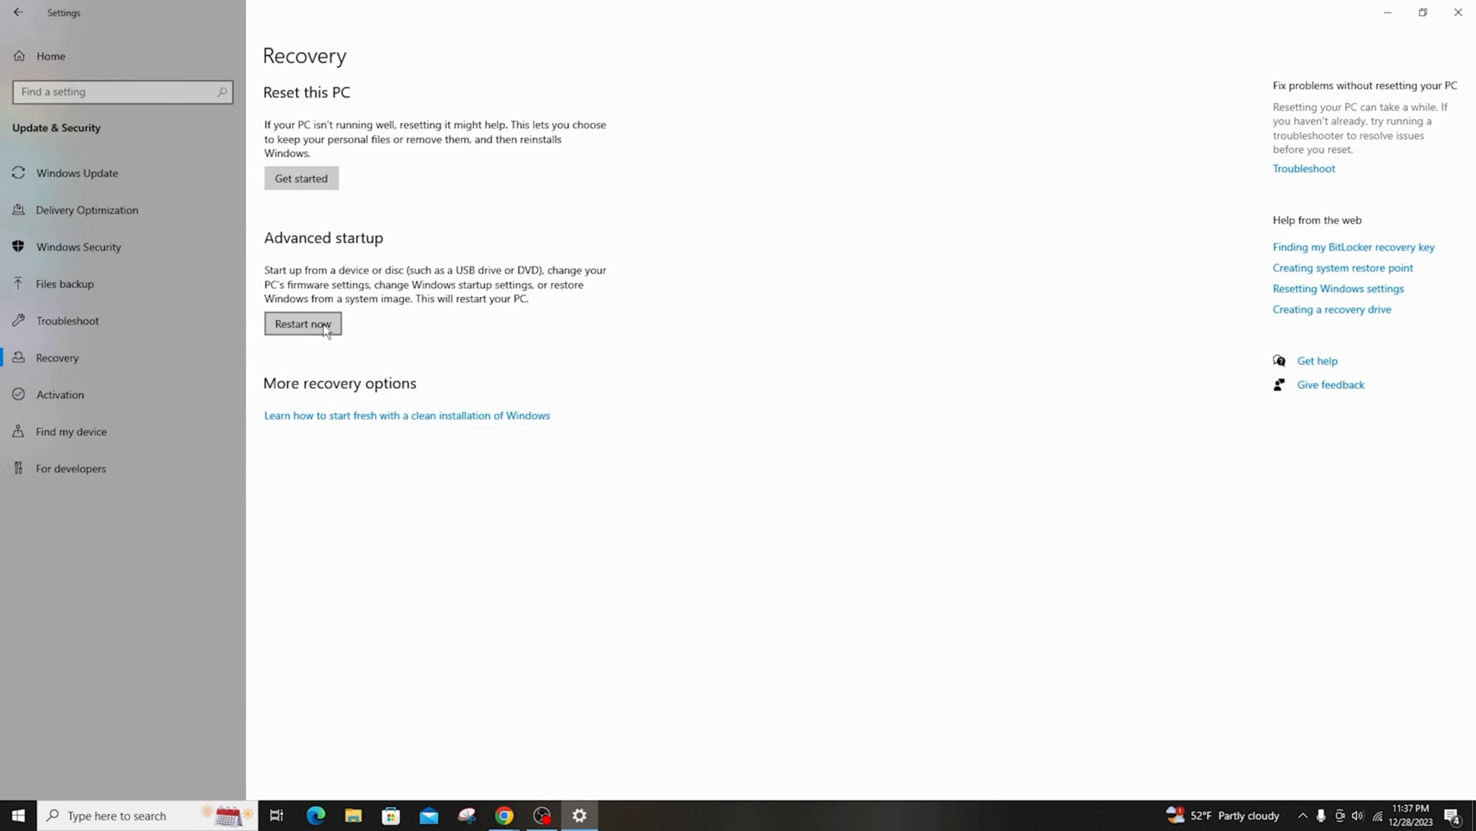
pyautogui.click(303, 324)
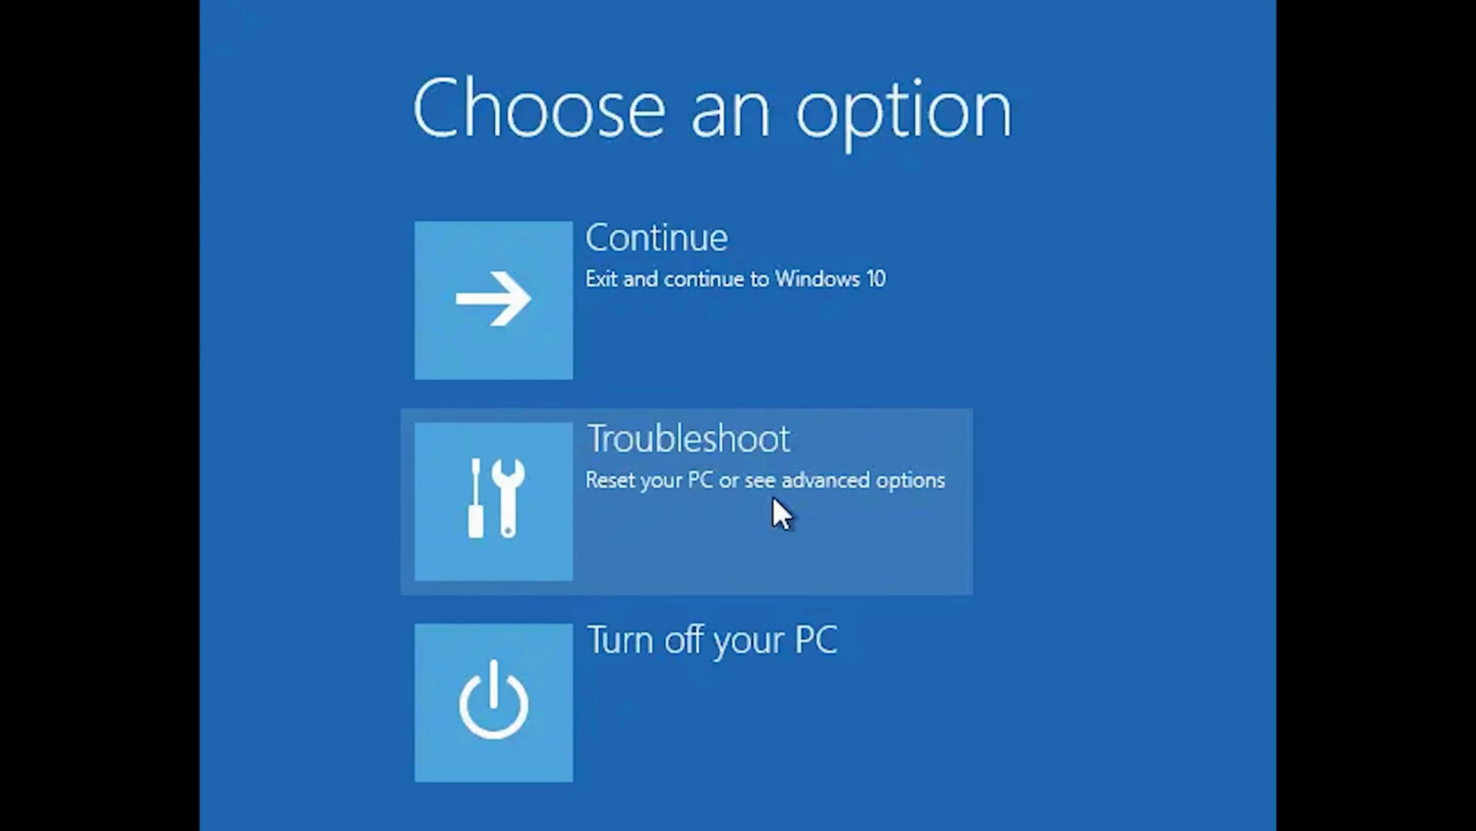